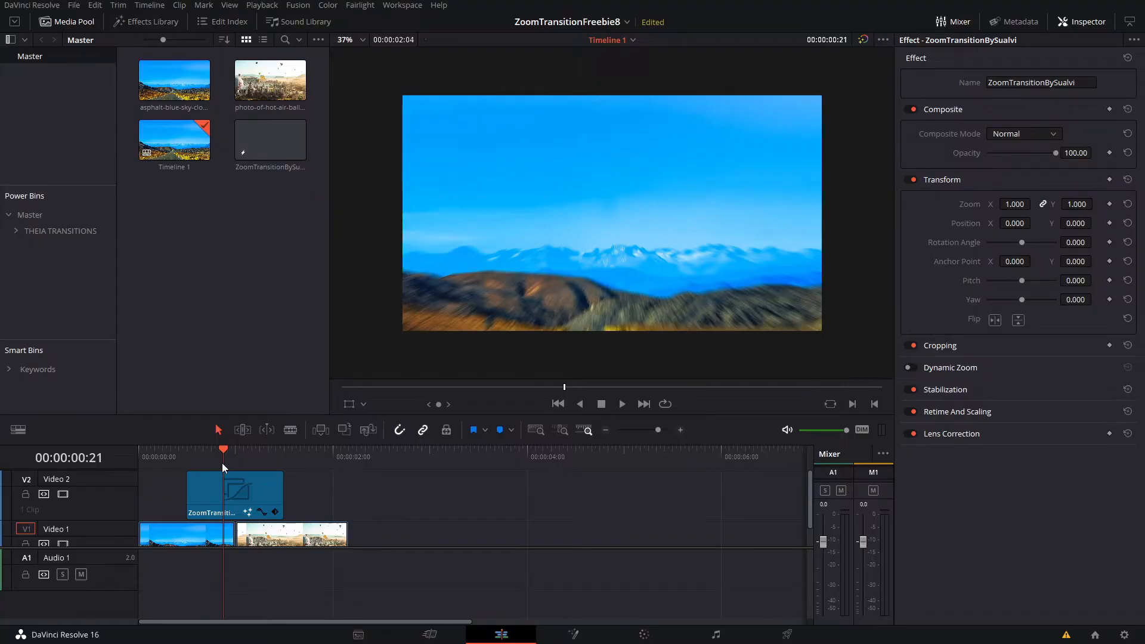
# Move the playhead to 00:00:01:00 to view the zoom blur on the sky photo
pyautogui.click(235, 449)
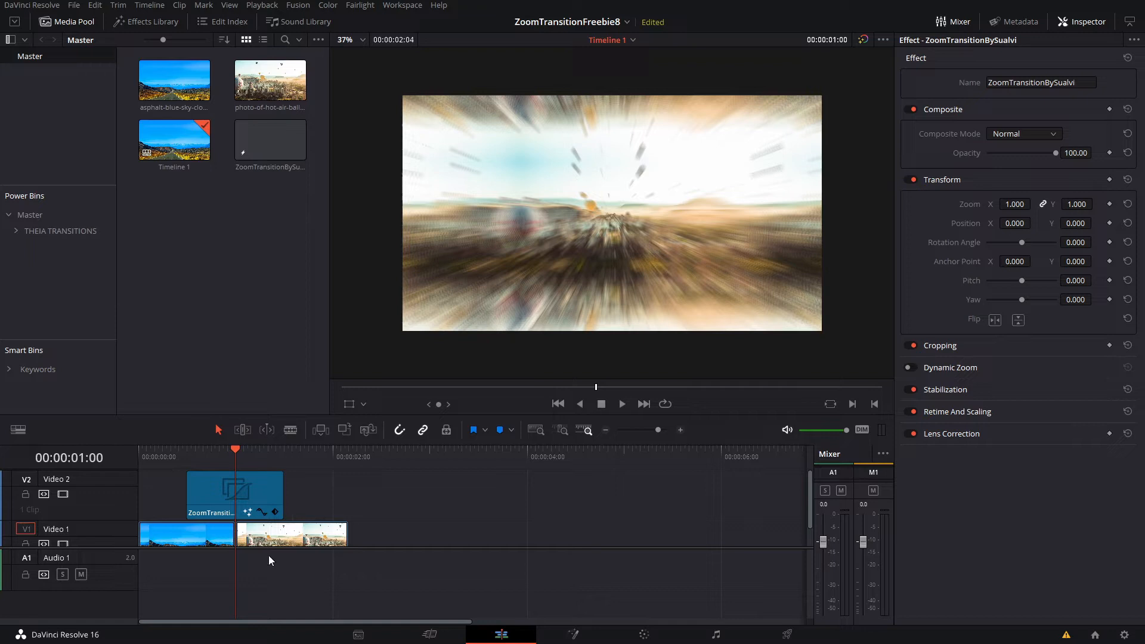
pyautogui.click(234, 495)
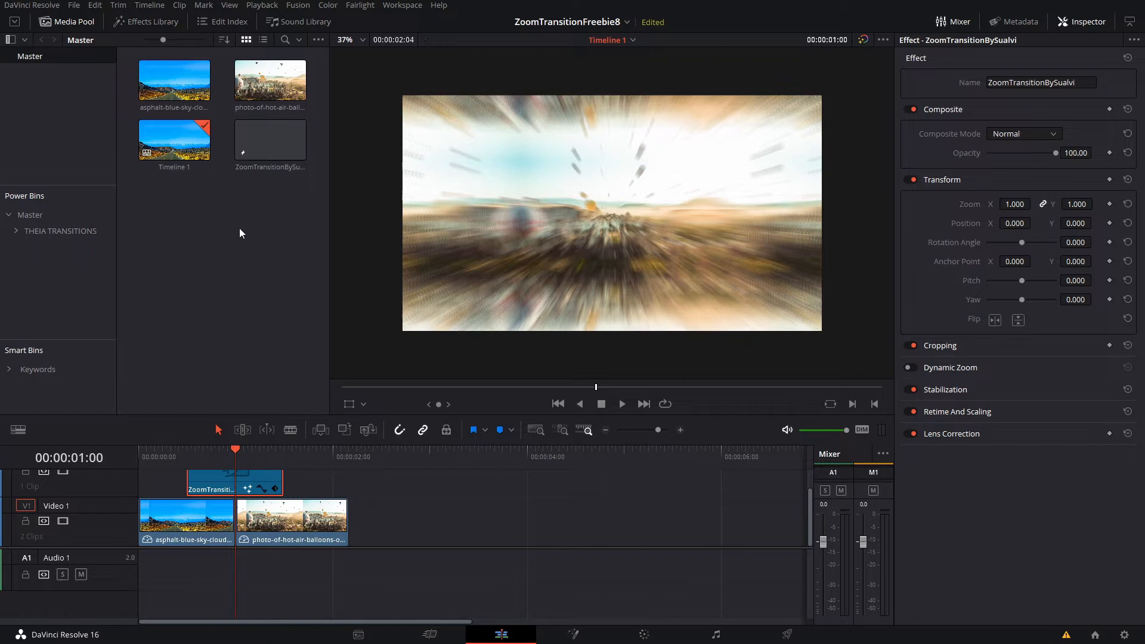
pyautogui.moveTo(643, 457)
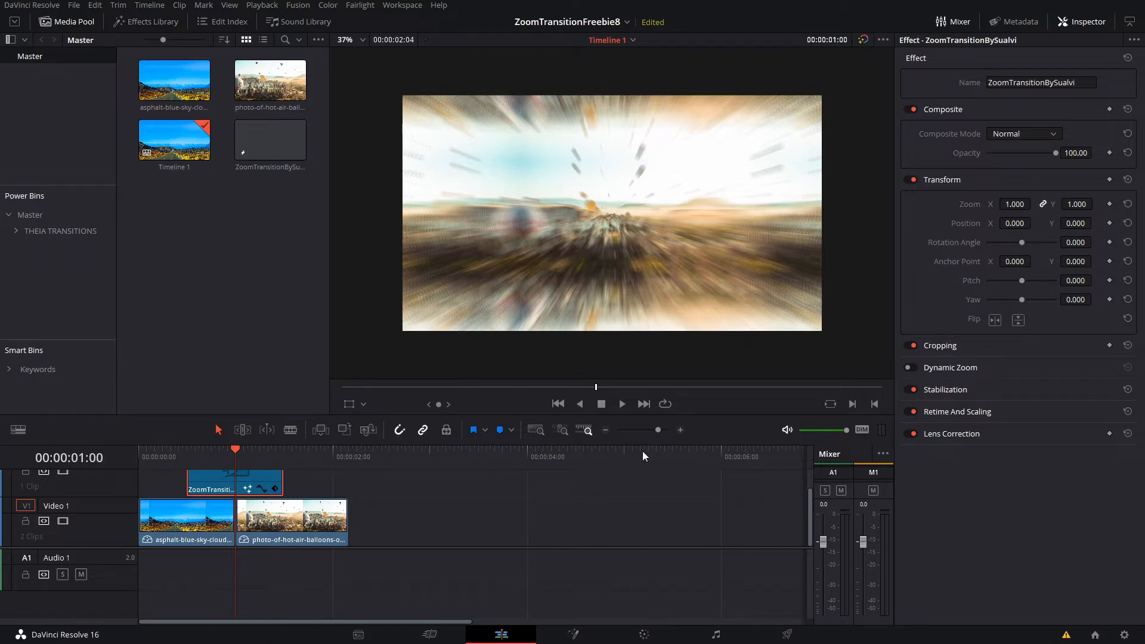
pyautogui.moveTo(481, 207)
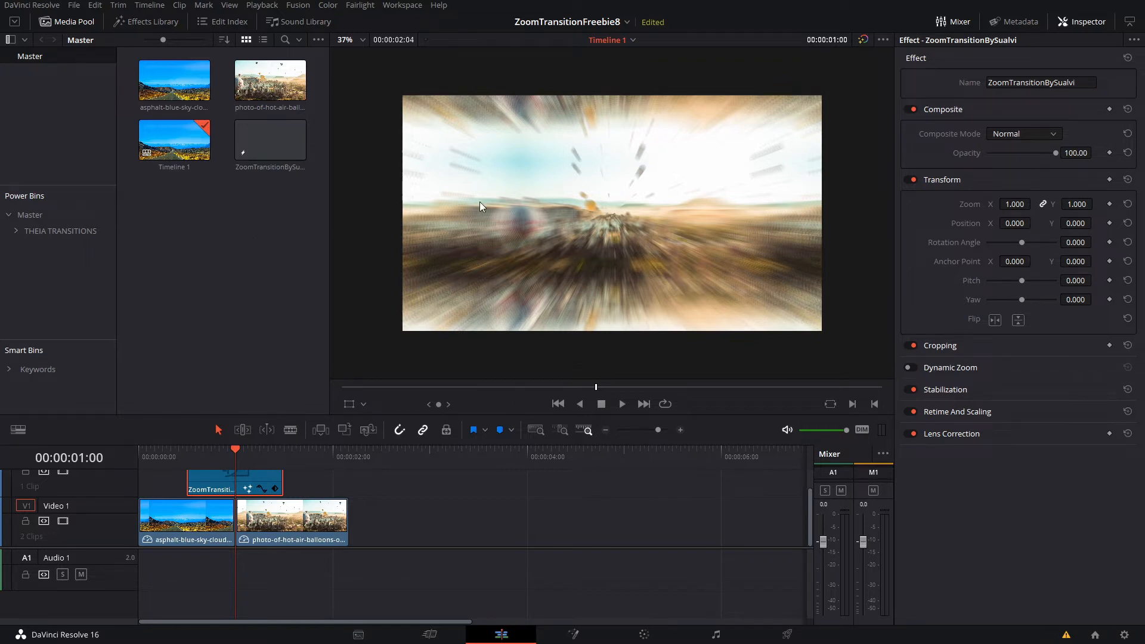
pyautogui.moveTo(180, 279)
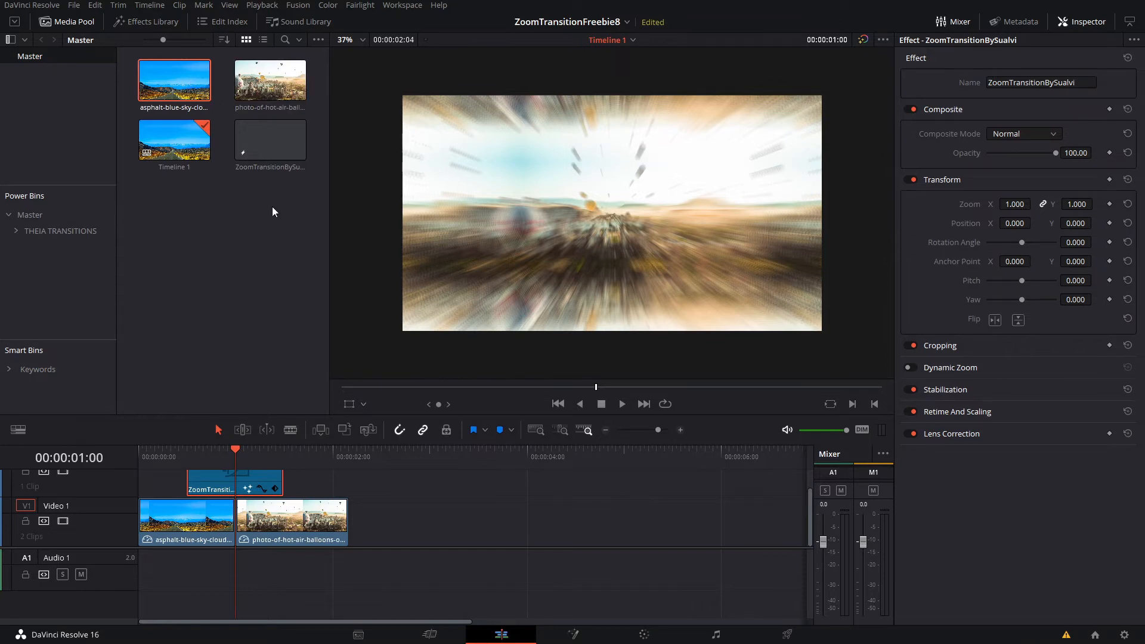
# Select the sky photo clip, then clear the selection before browsing the bins
pyautogui.click(271, 79)
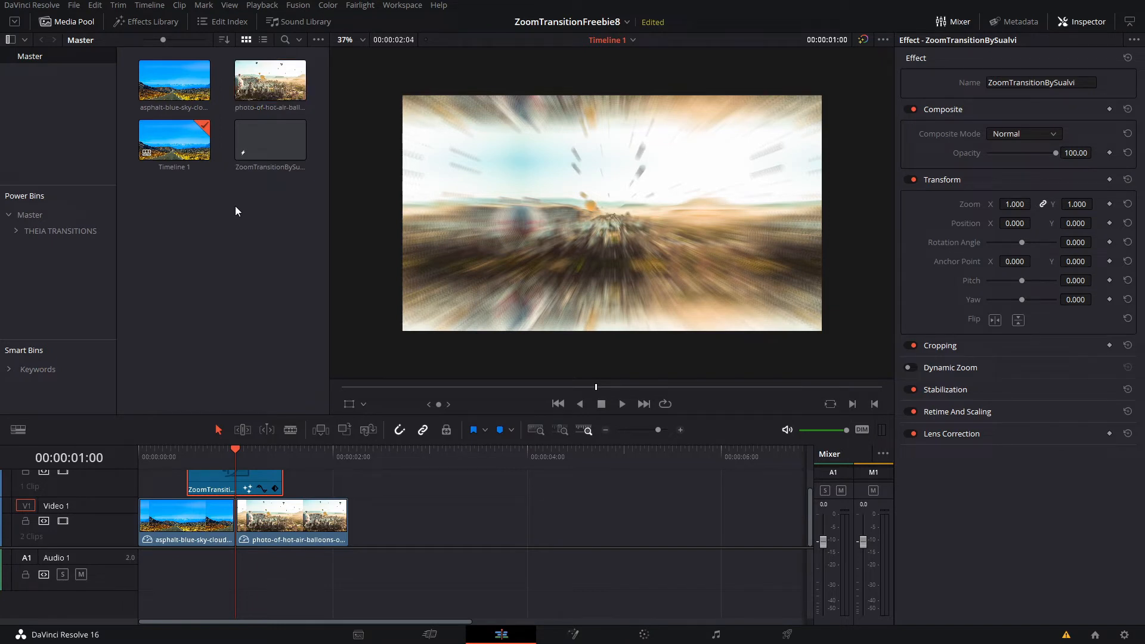
pyautogui.click(269, 138)
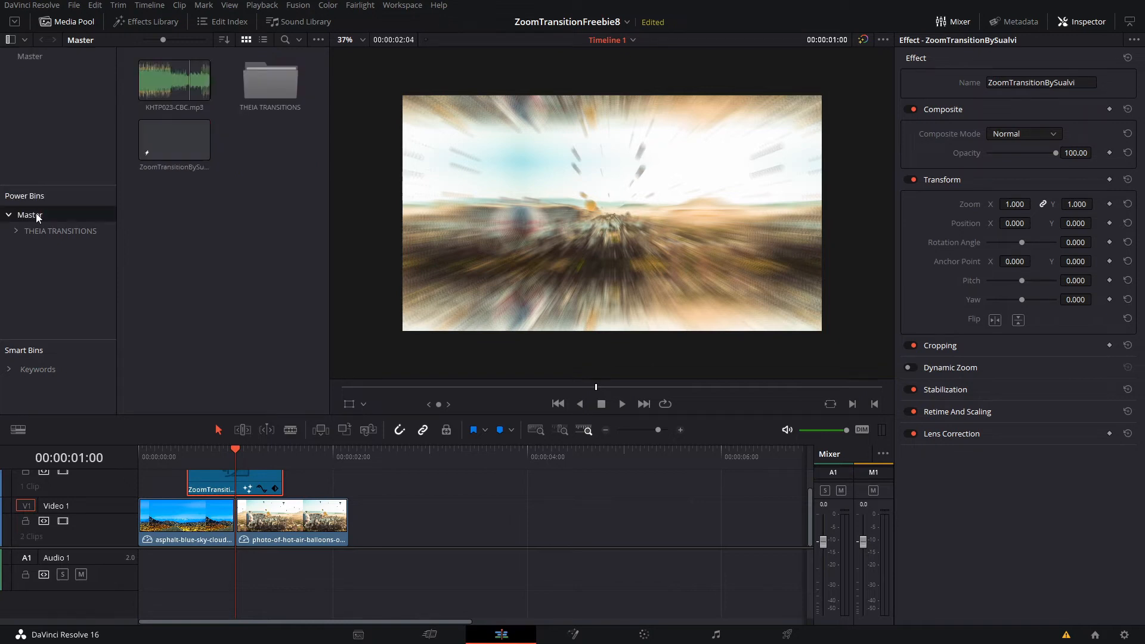
# Place the ZoomTransitionBySualvi clip from the Master Power Bin onto V2 near two seconds
pyautogui.click(174, 141)
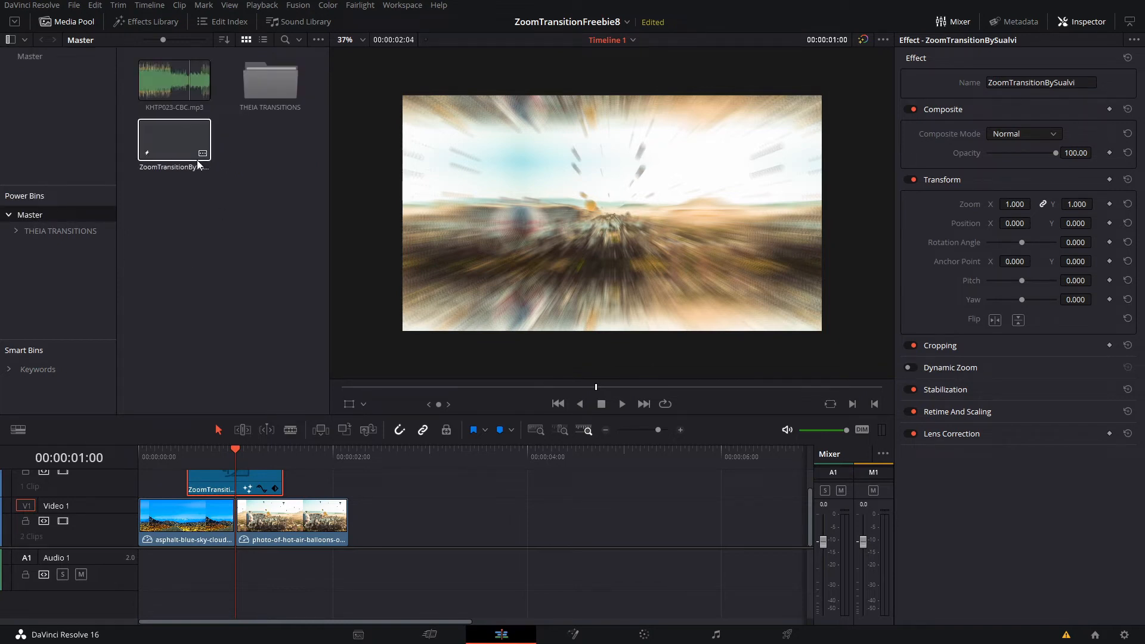
pyautogui.moveTo(174, 138); pyautogui.dragTo(378, 458)
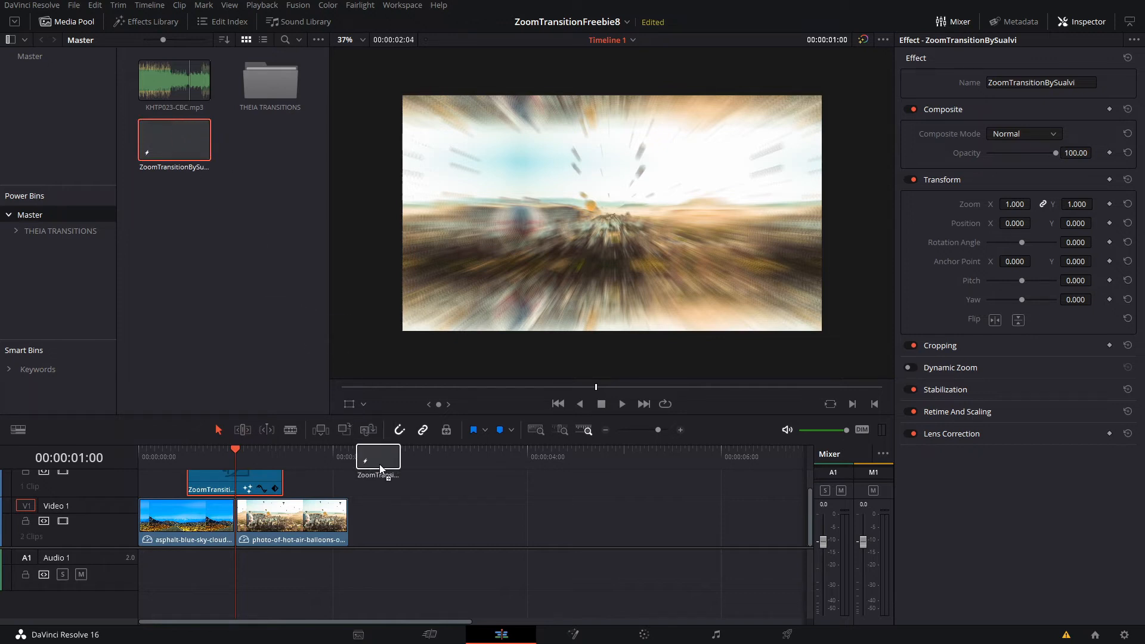
pyautogui.moveTo(378, 461); pyautogui.dragTo(450, 482)
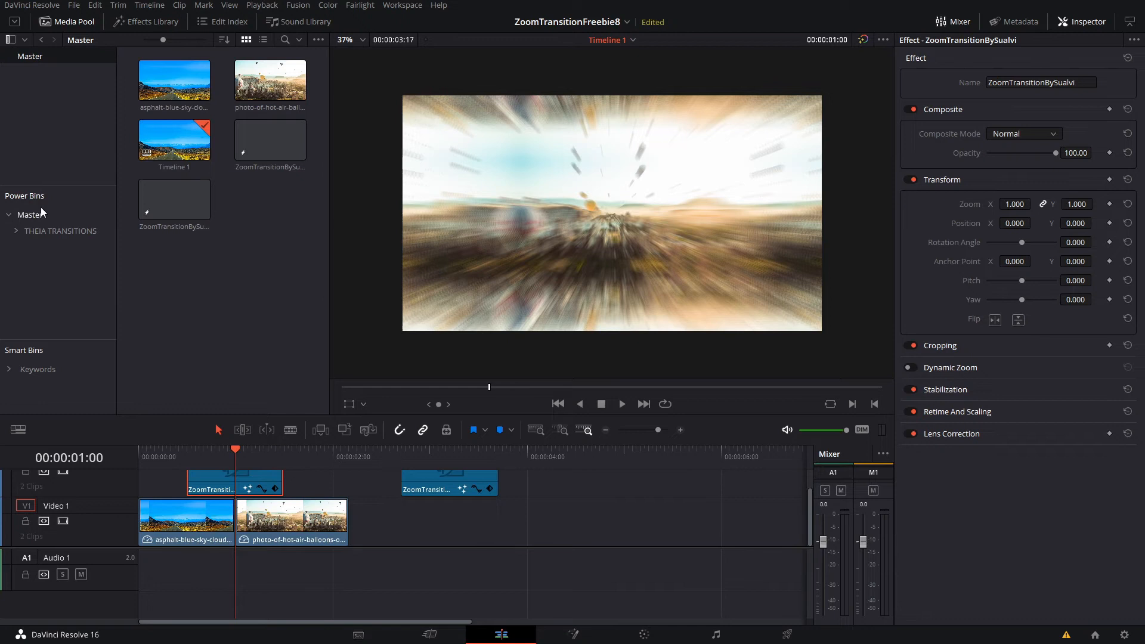
pyautogui.click(30, 213)
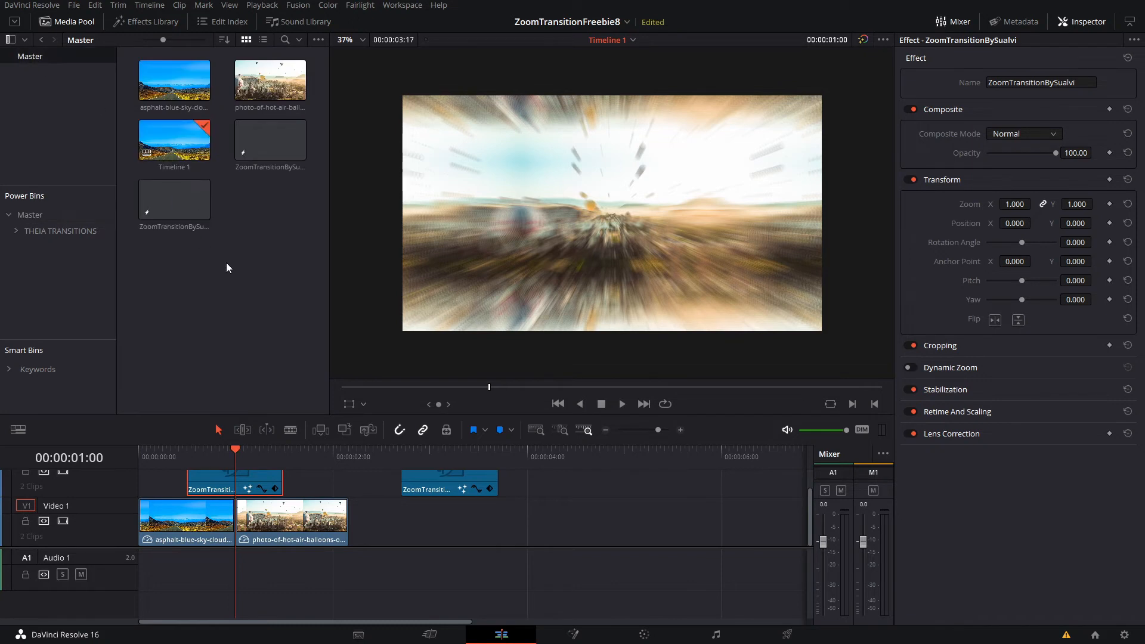
pyautogui.click(175, 199)
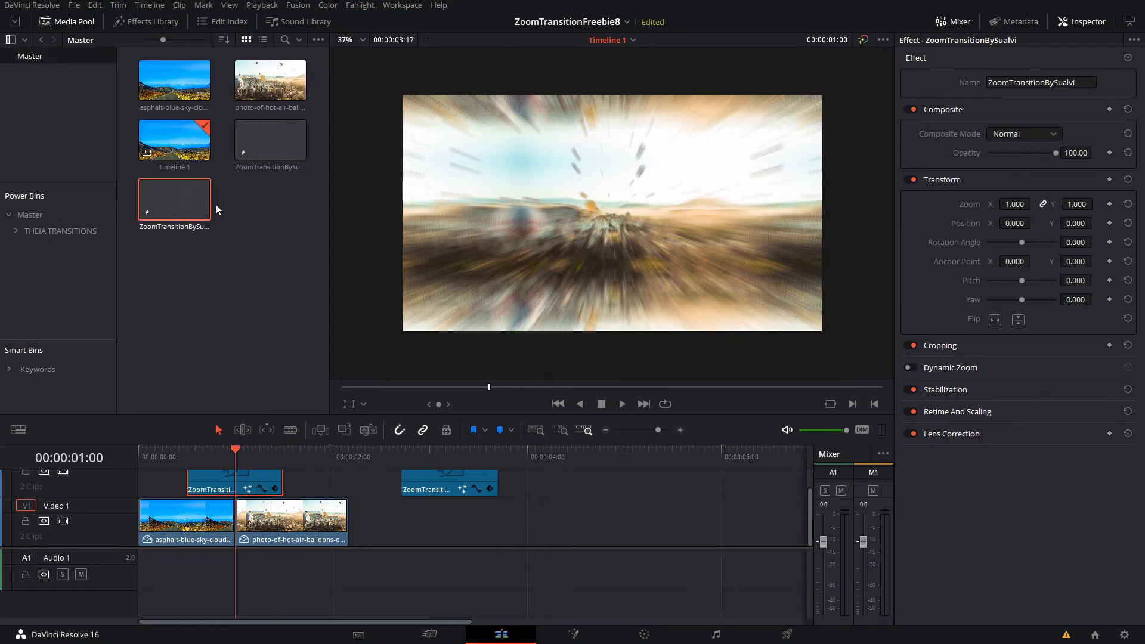